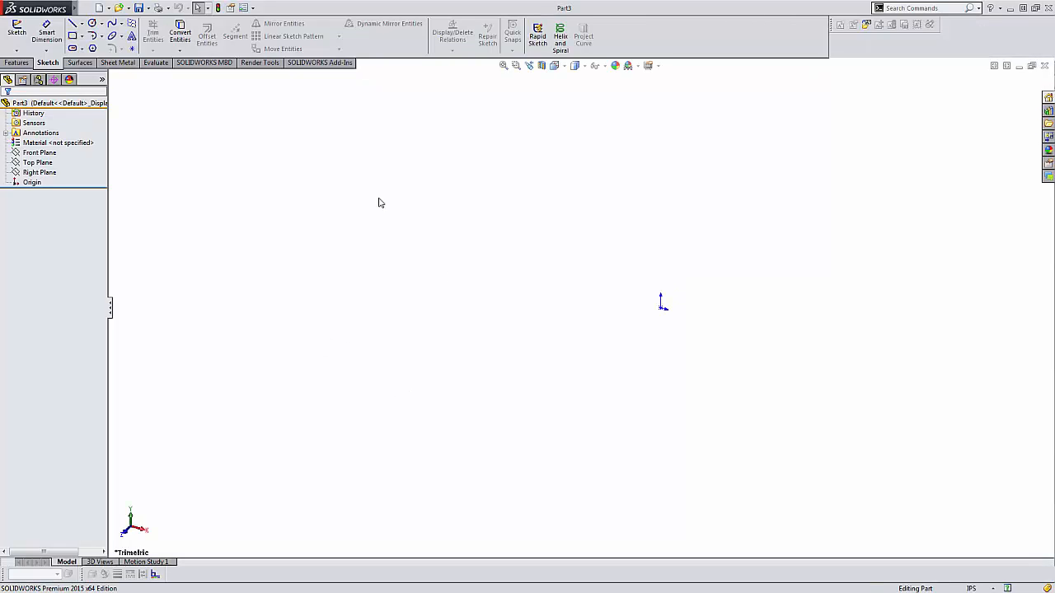
# Step: Start a new sketch on the Front Plane for the spring's vertical path line
pyautogui.click(16, 31)
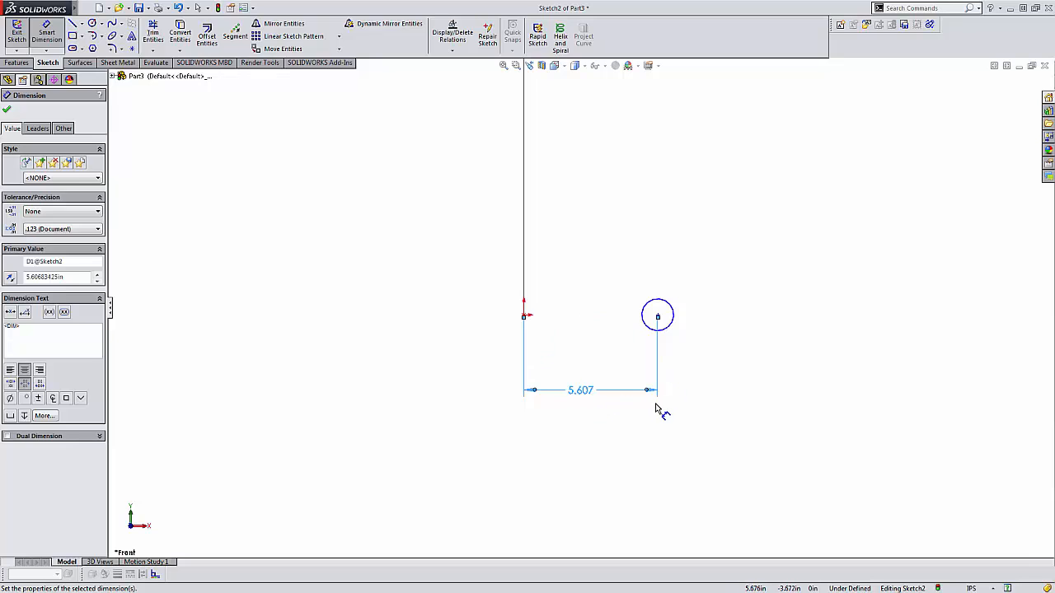
pyautogui.moveTo(593, 401)
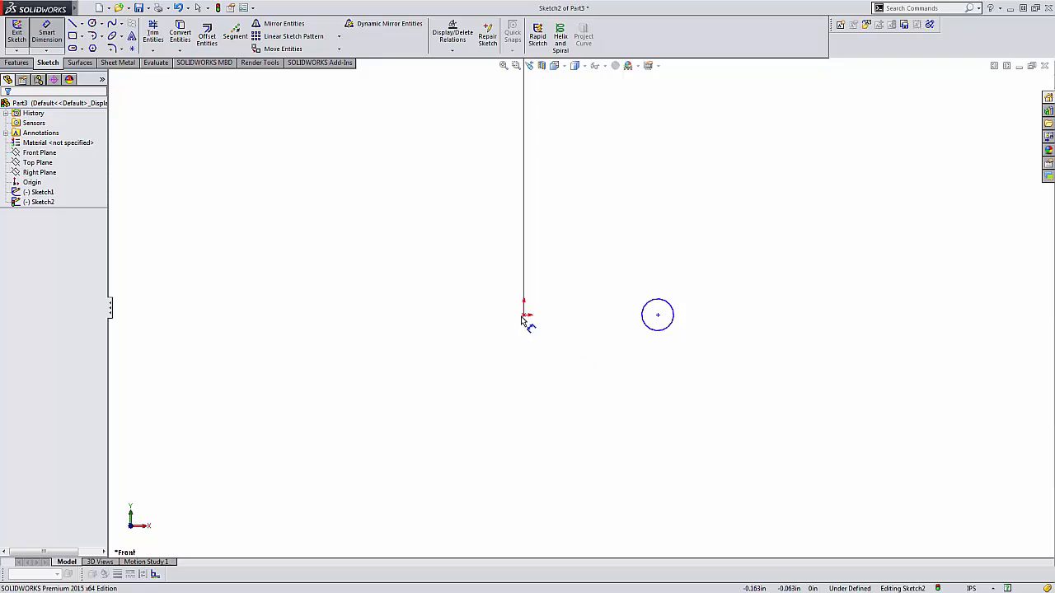
# Step: Dimension the circle 3.000 in from the origin with a 1.500 in diameter
pyautogui.click(658, 315)
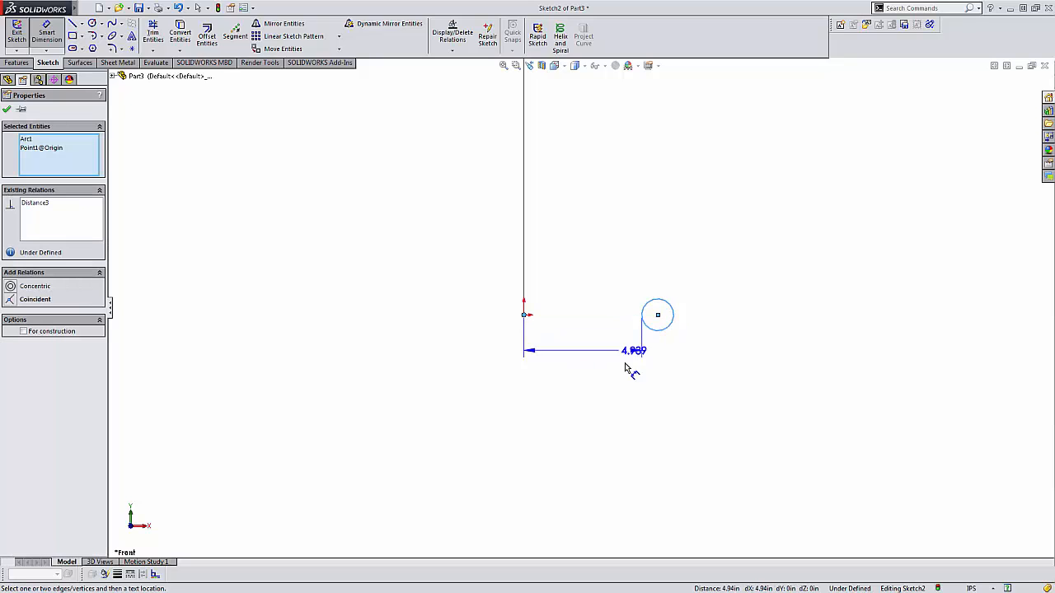
pyautogui.click(633, 350)
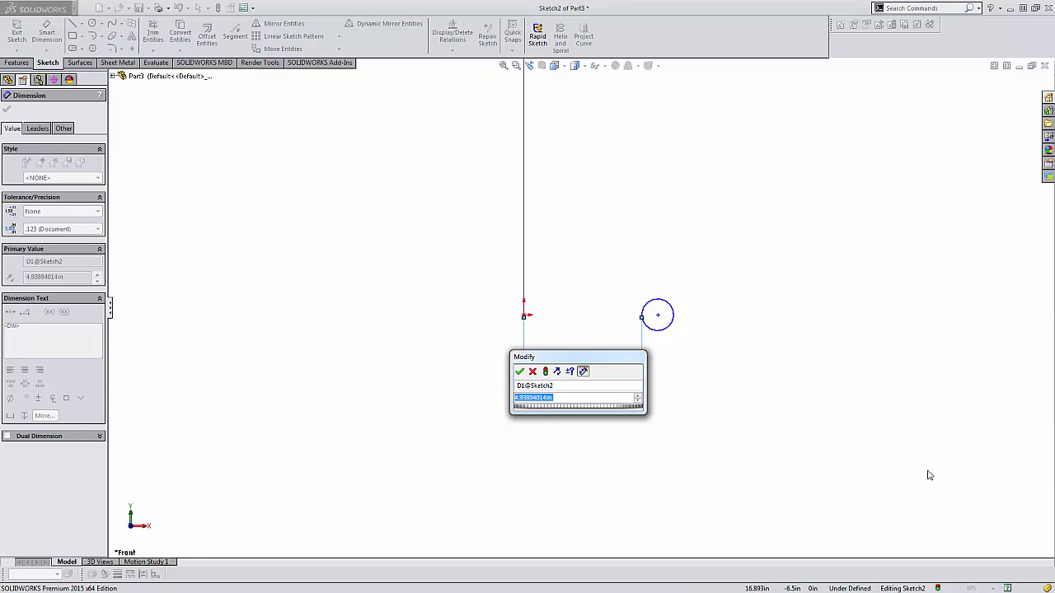
pyautogui.click(520, 372)
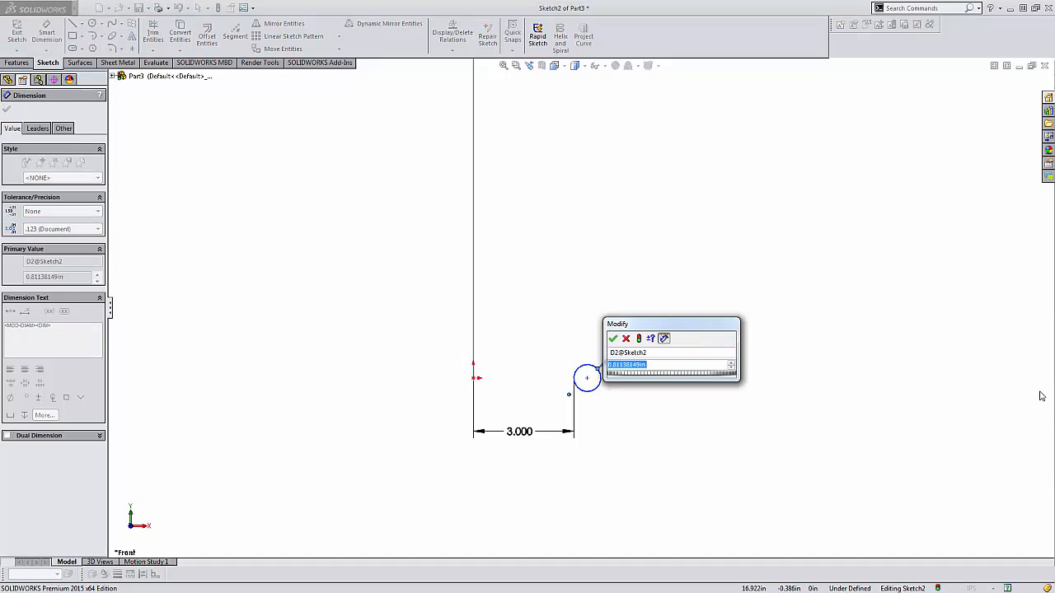
pyautogui.click(613, 338)
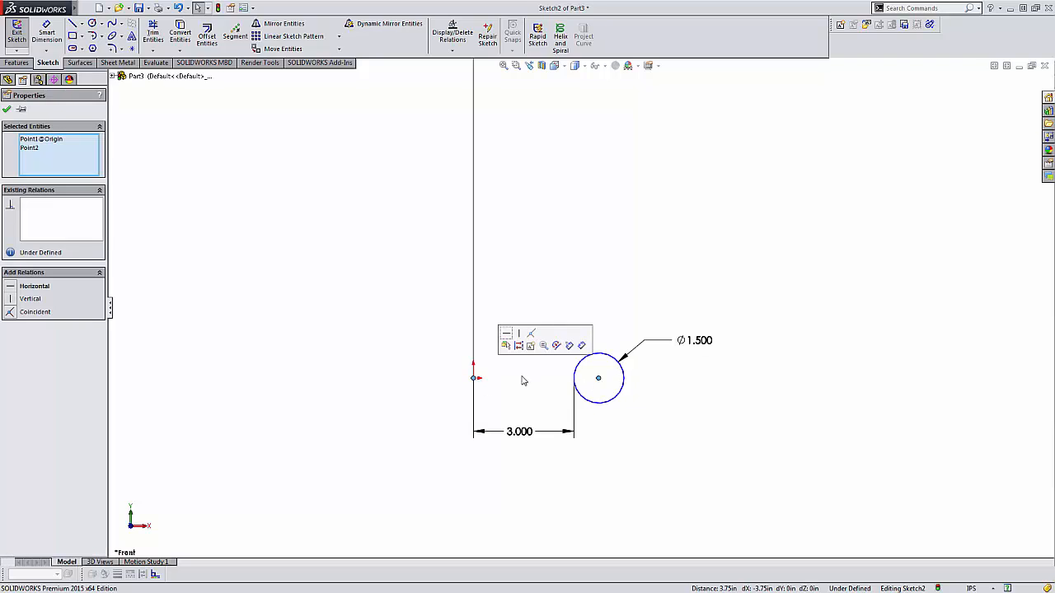
pyautogui.moveTo(506, 345)
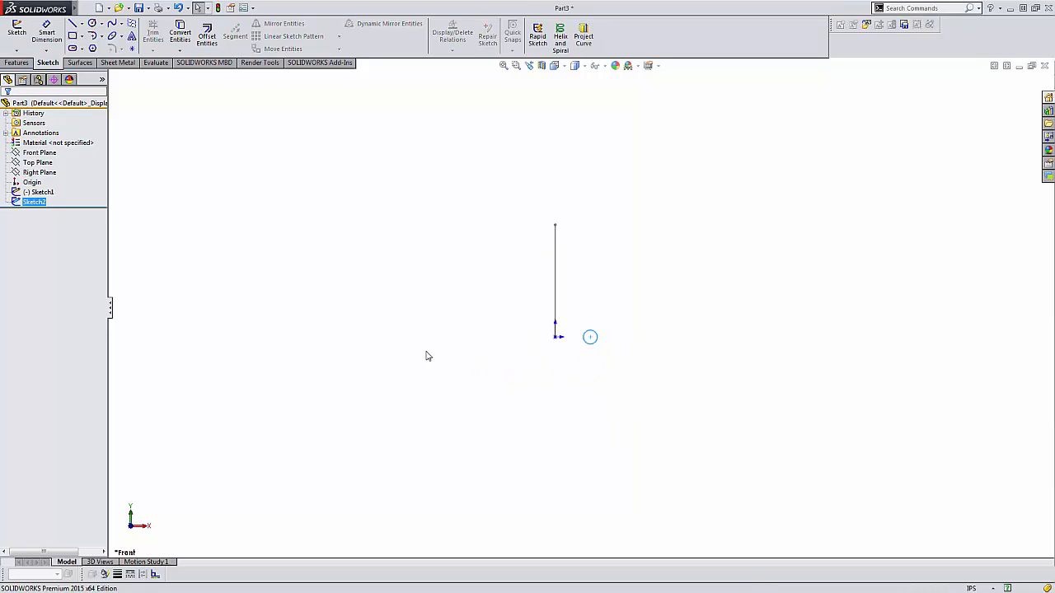
pyautogui.click(40, 192)
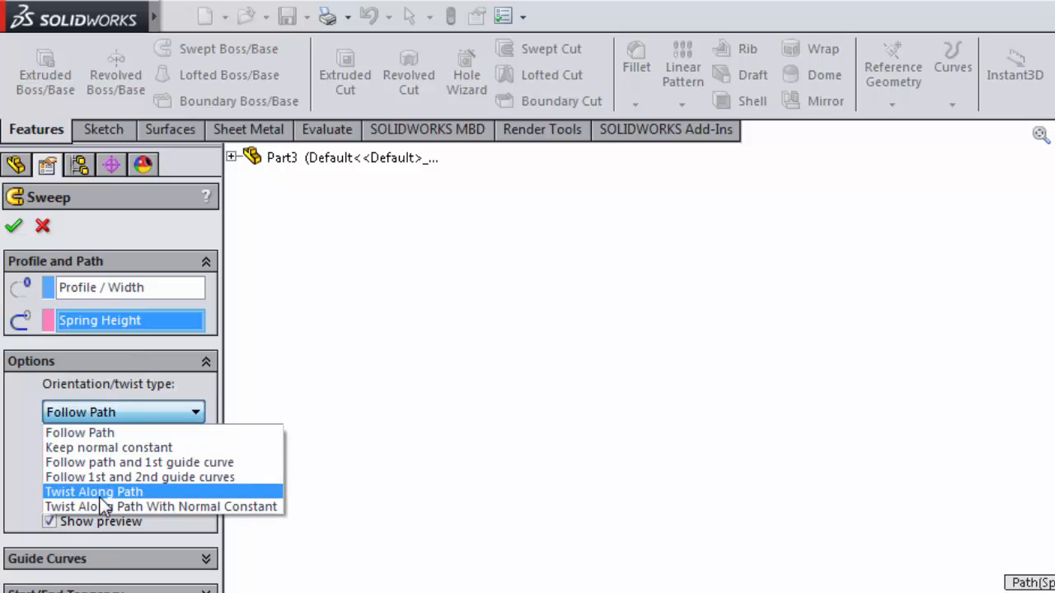
pyautogui.moveTo(181, 502)
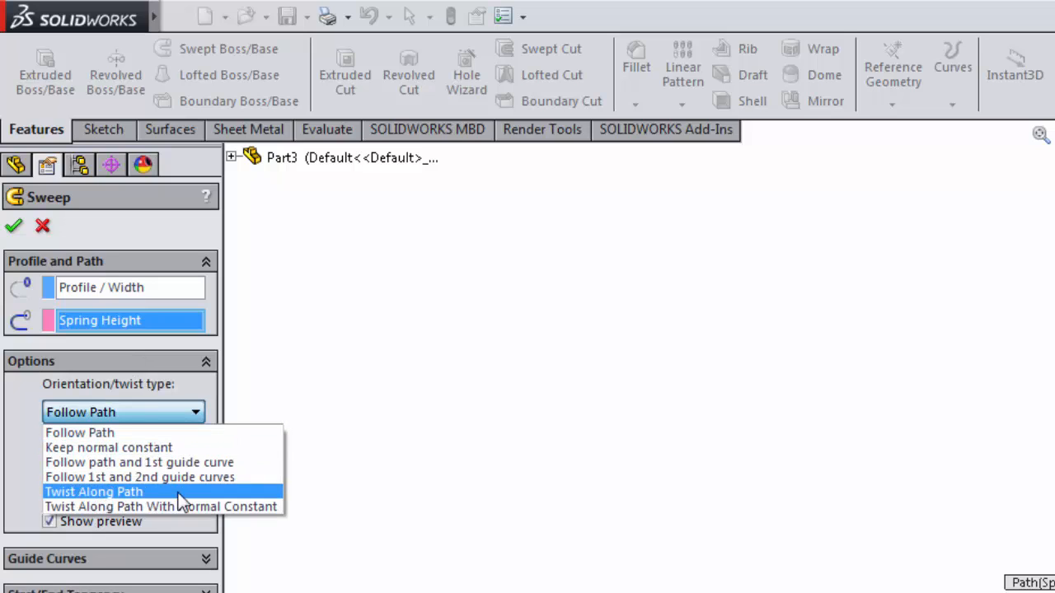
# Step: Set the sweep orientation to Twist Along Path, defined by 4 turns
pyautogui.click(93, 491)
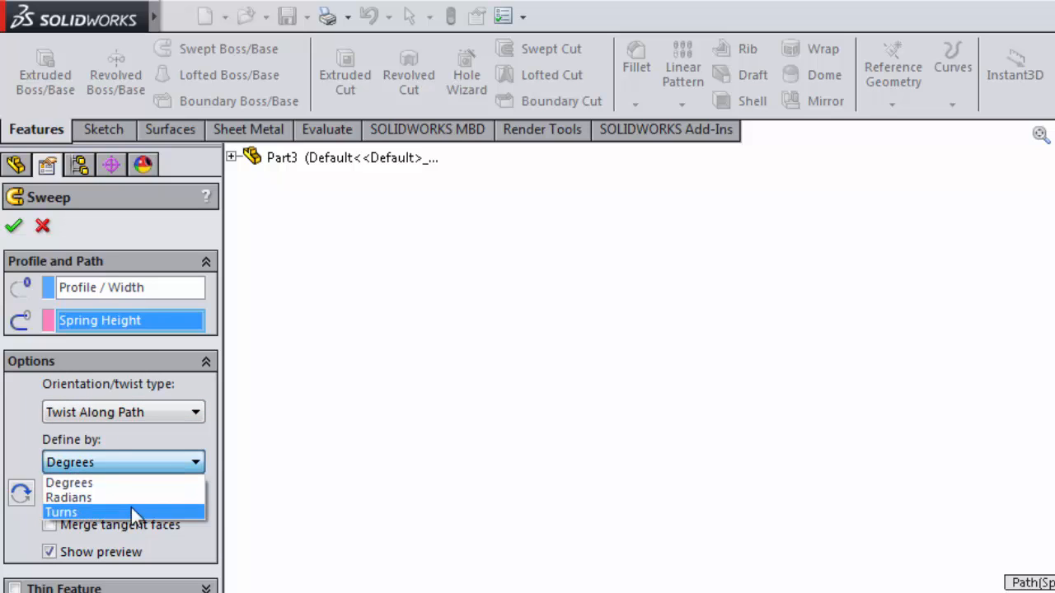
pyautogui.click(61, 511)
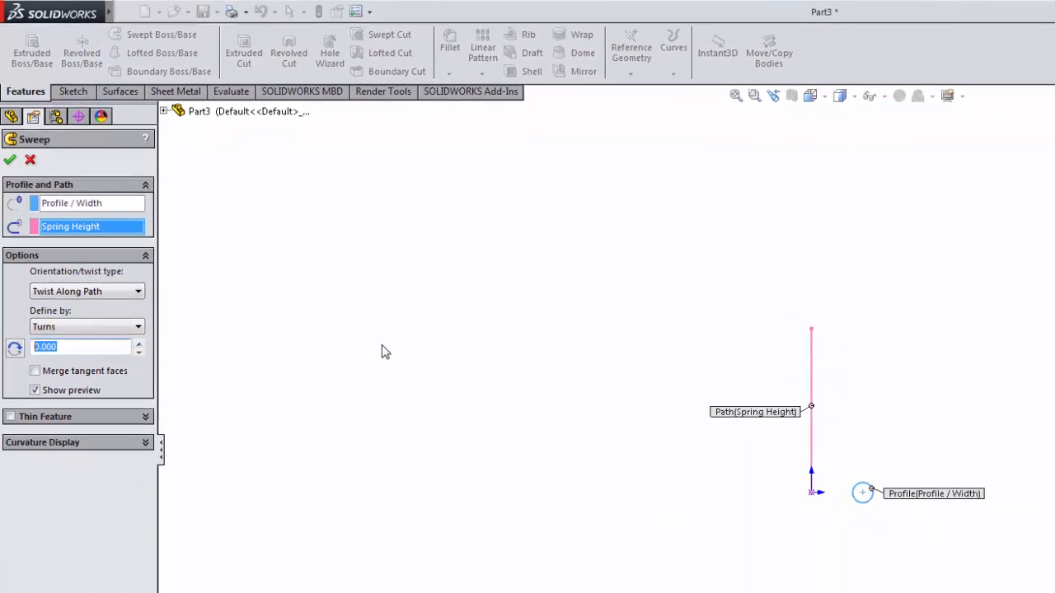
pyautogui.write('4')
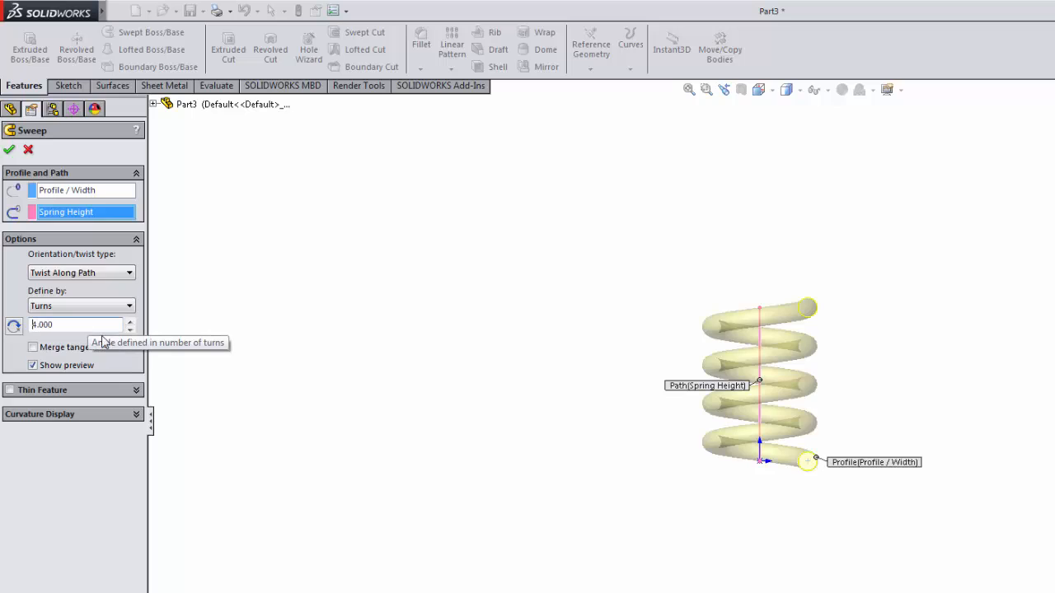
pyautogui.moveTo(807, 462)
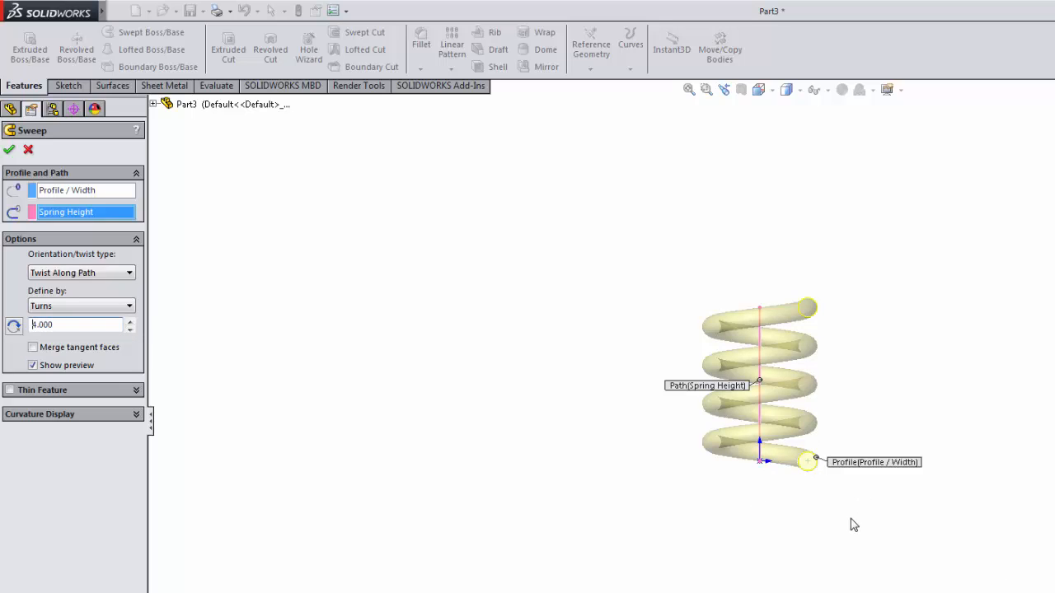
pyautogui.moveTo(10, 149)
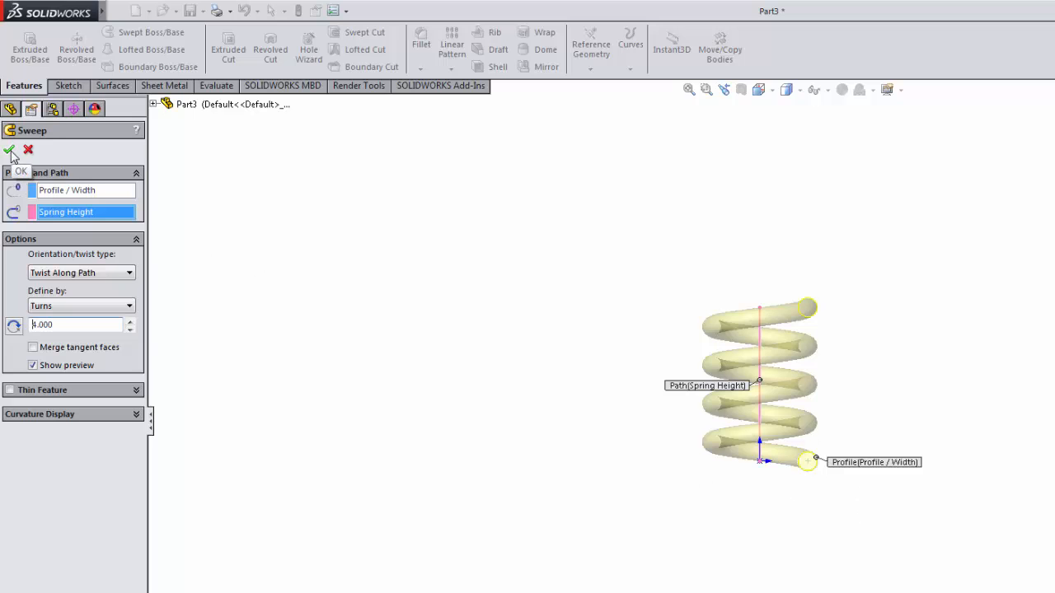
# Step: Confirm Sweep1 to create the solid coil, then hide the Spring Height sketch
pyautogui.click(11, 150)
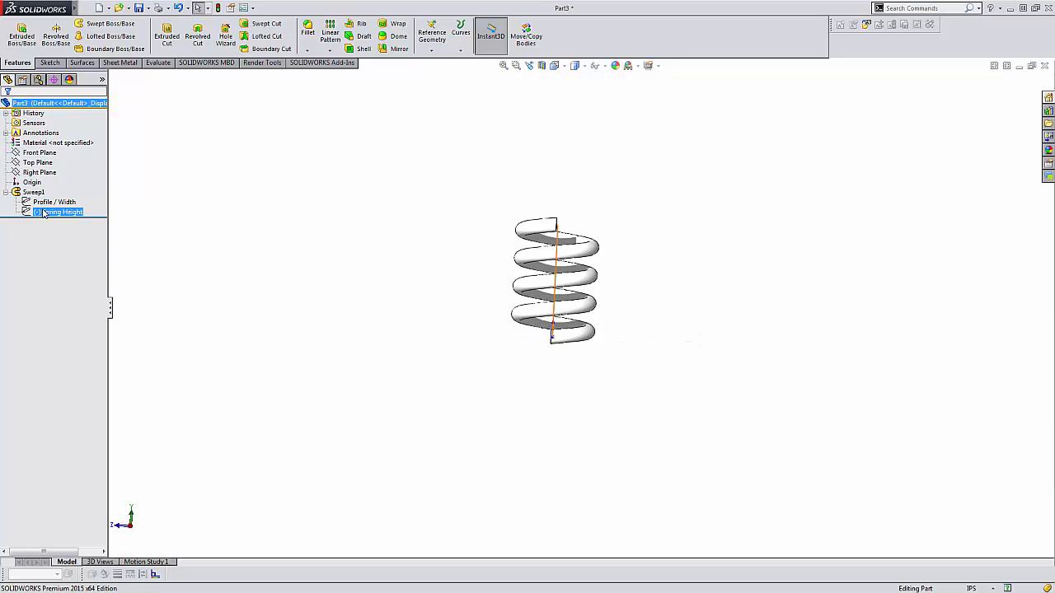
pyautogui.rightClick(57, 201)
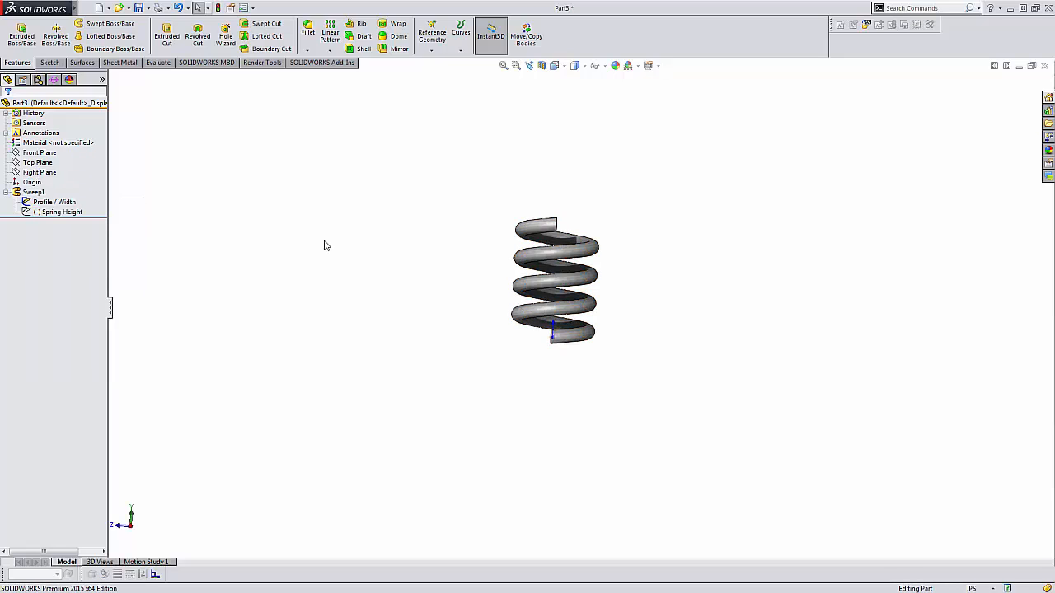
pyautogui.rightClick(53, 202)
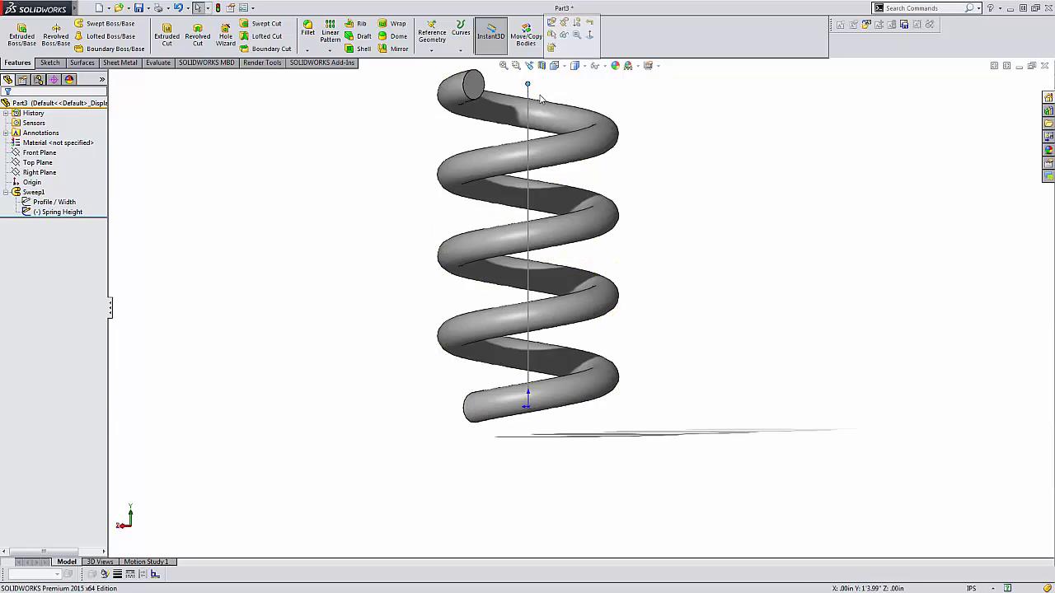
pyautogui.scroll(-3)
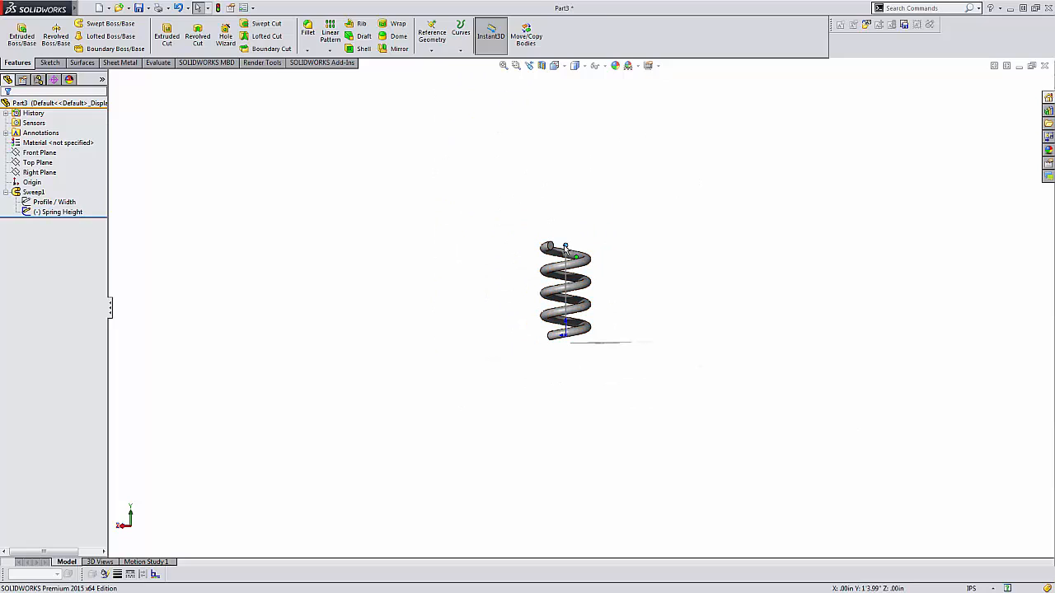